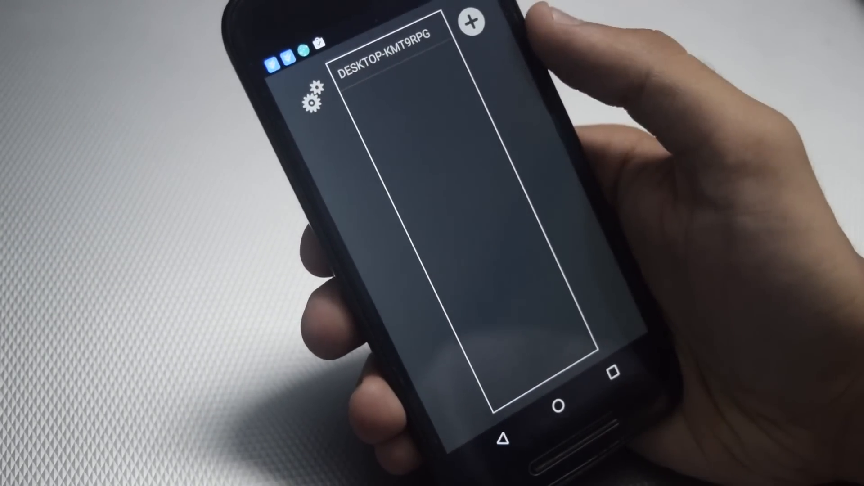
Launch Command Prompt via Start search 'cmd' and enter ipconfig to find the PC's IP
{"action": "left_click", "coordinate": [472, 22]}
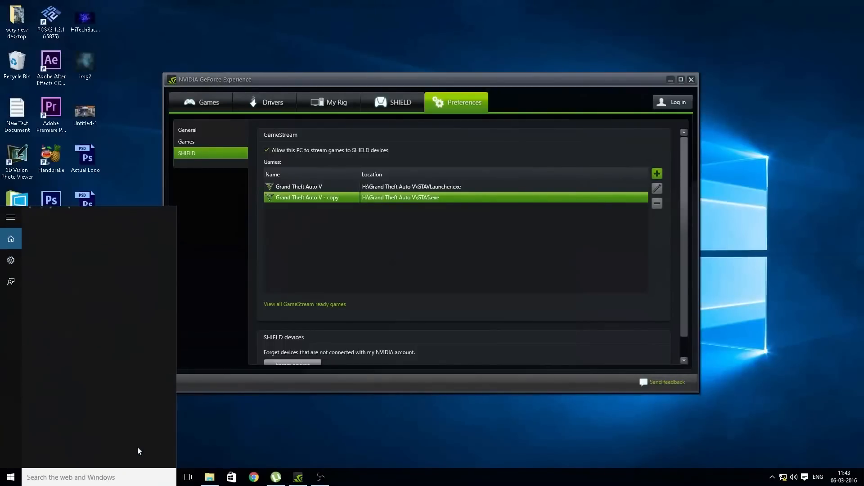
{"action": "type", "text": "cmd"}
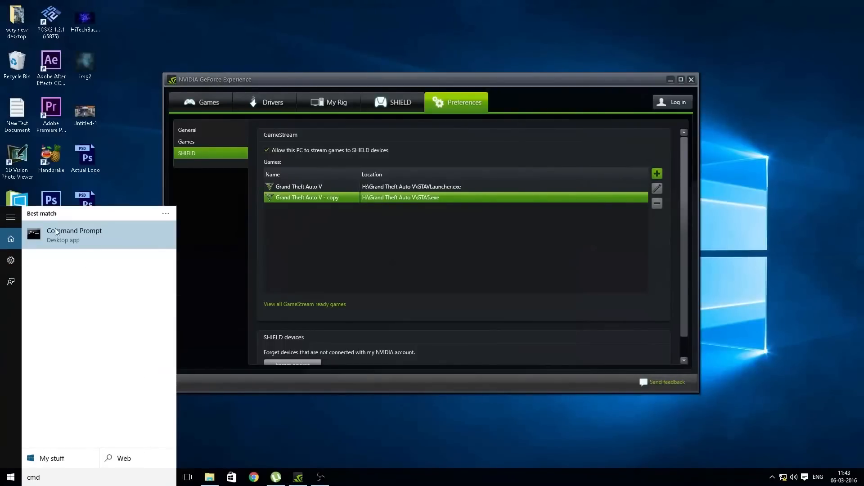
{"action": "left_click", "coordinate": [75, 234]}
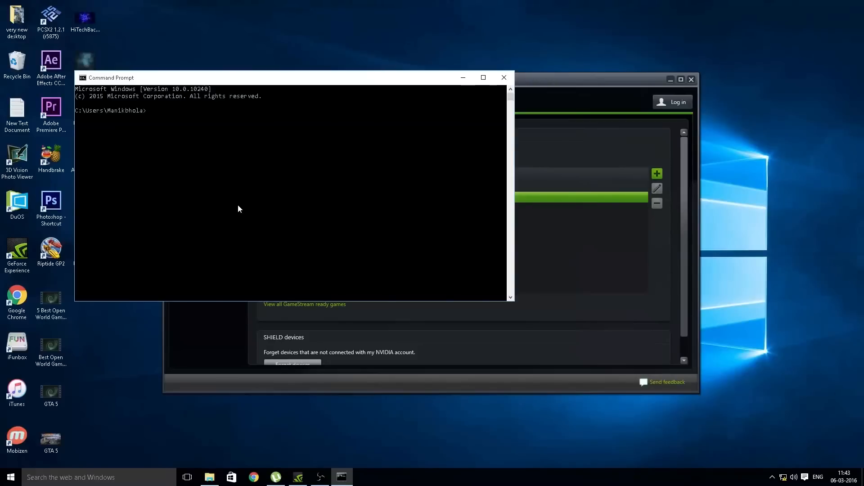
{"action": "type", "text": "ipconfig"}
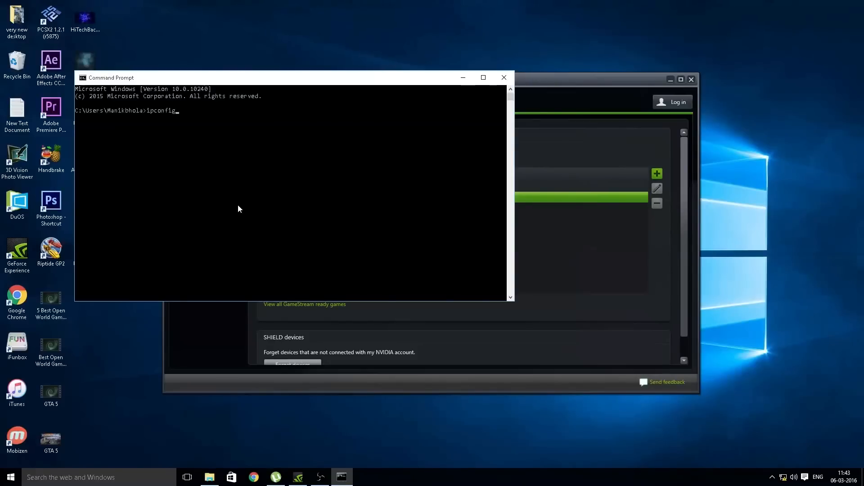